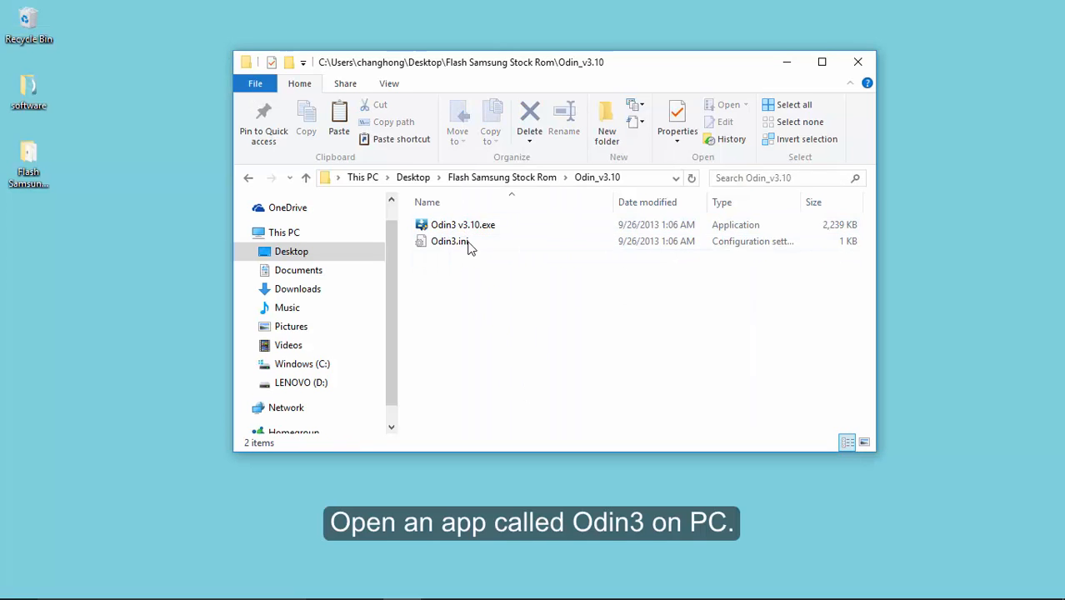
Launch Odin3 v3.10.exe from the Odin_v3.10 folder.
click(463, 224)
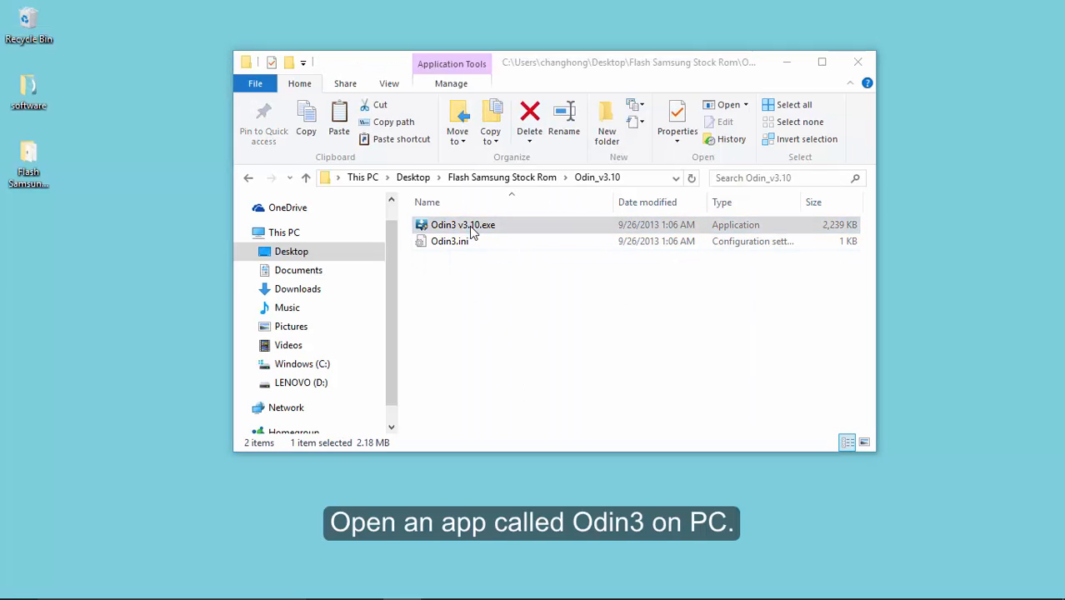
double_click(464, 223)
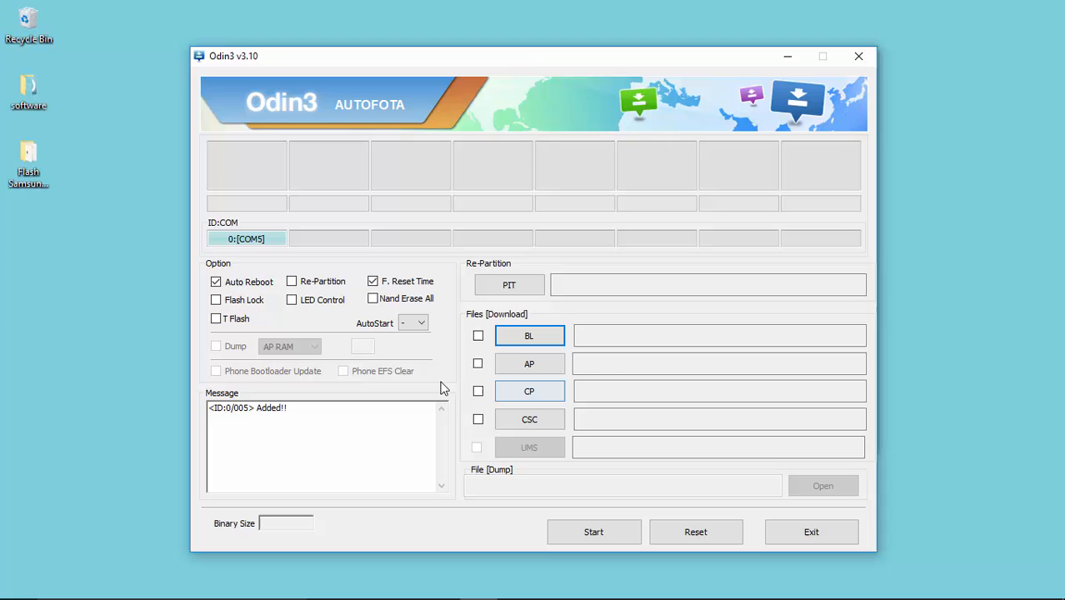
Start choosing a ROM file for the AP slot via the file chooser.
click(530, 363)
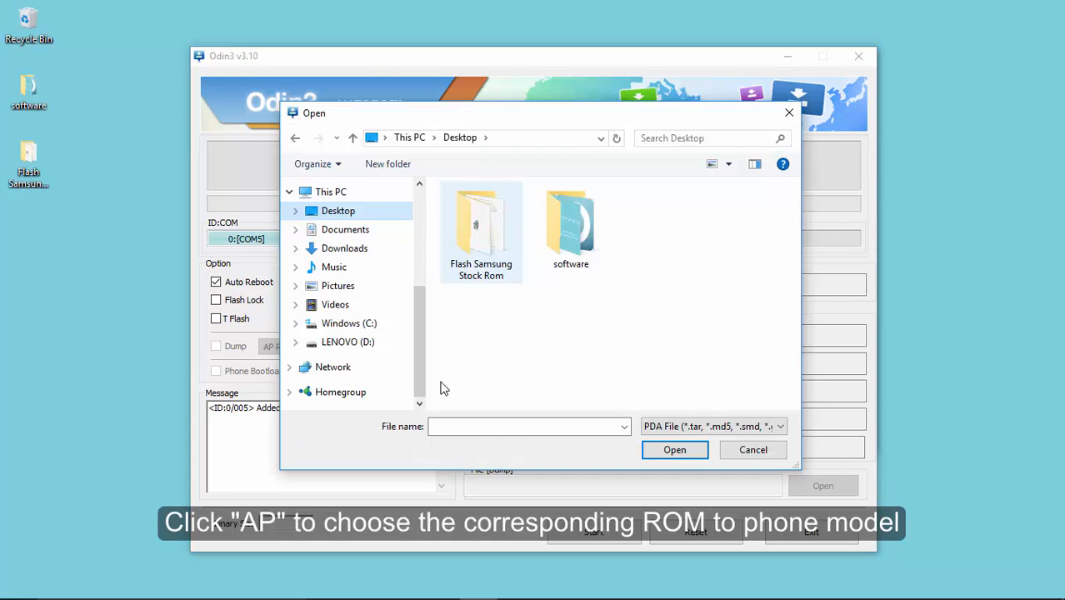
click(673, 450)
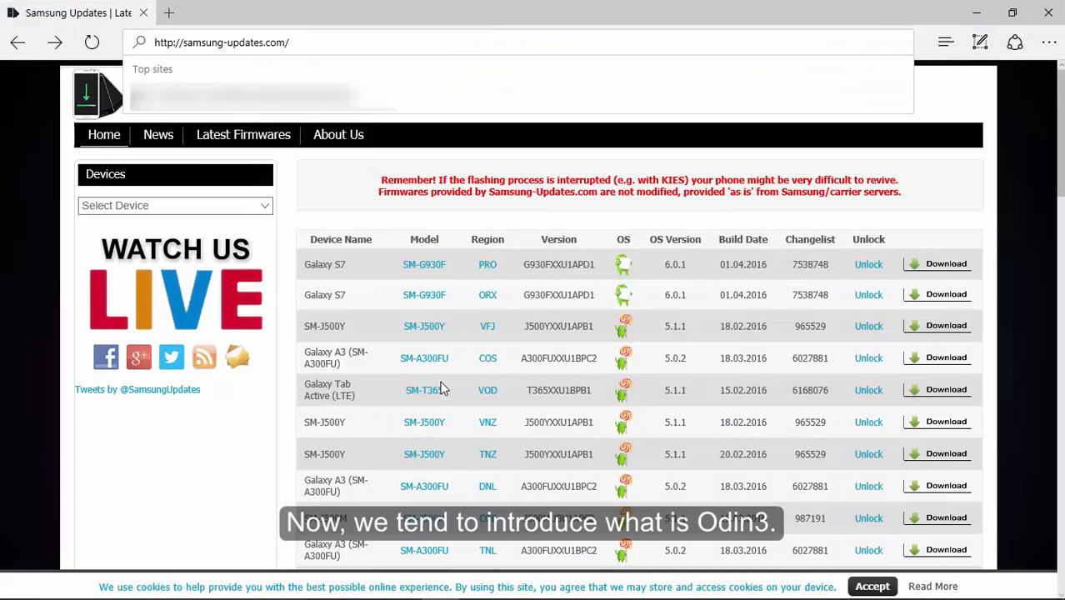
Select SM-G900F from the Devices list to show the Galaxy S5 firmware archive.
click(175, 205)
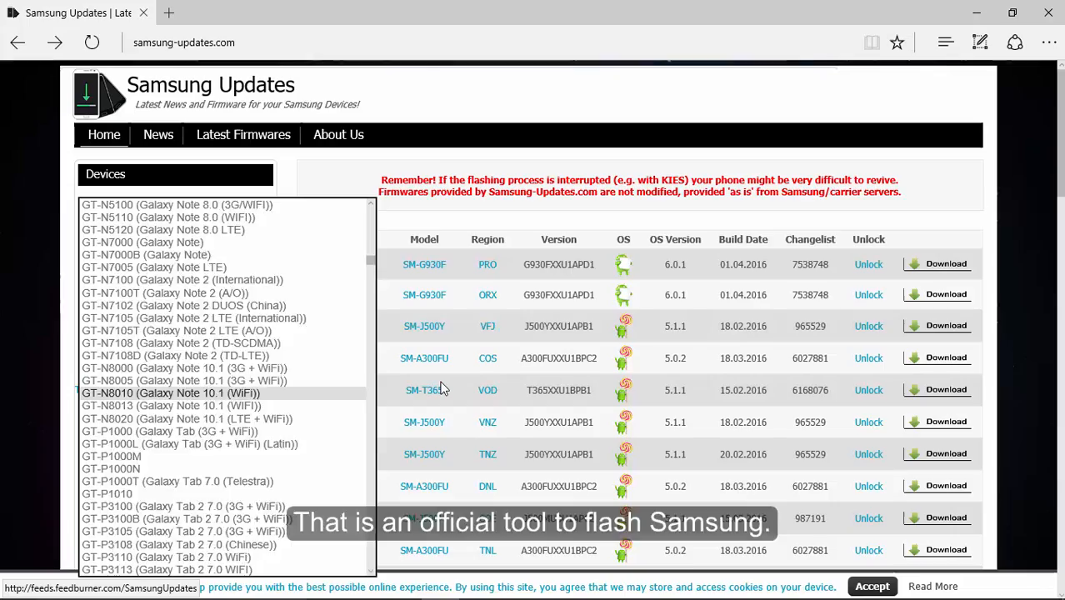
scroll(down, 3)
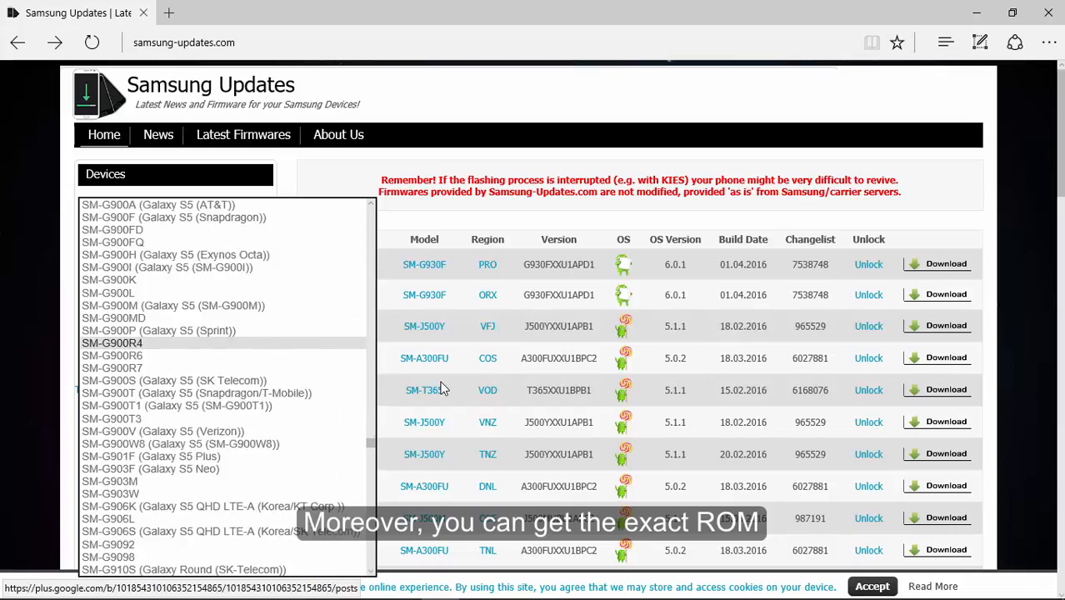
click(174, 217)
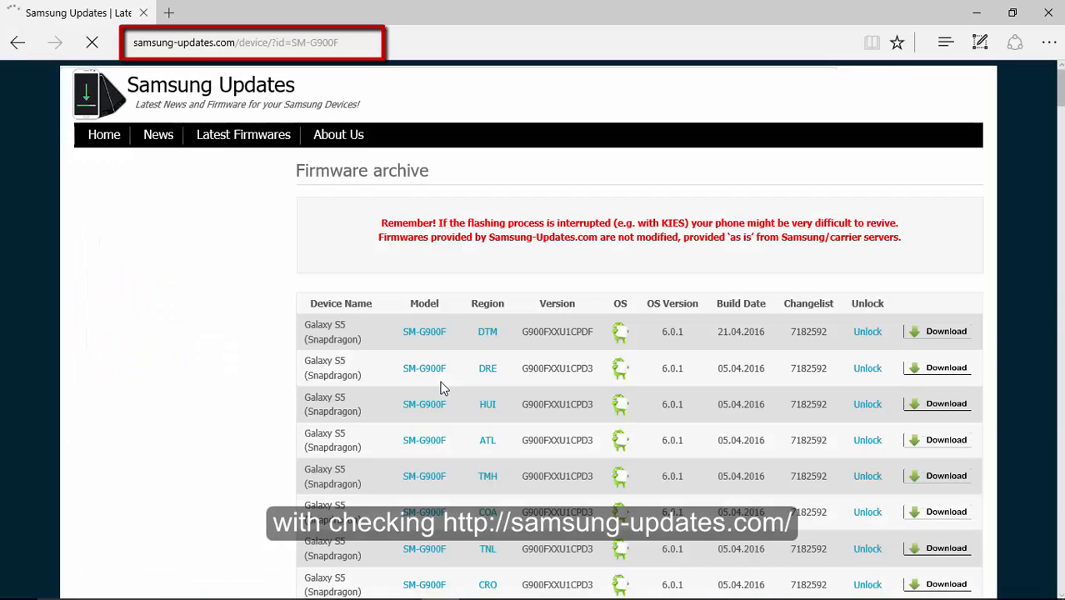